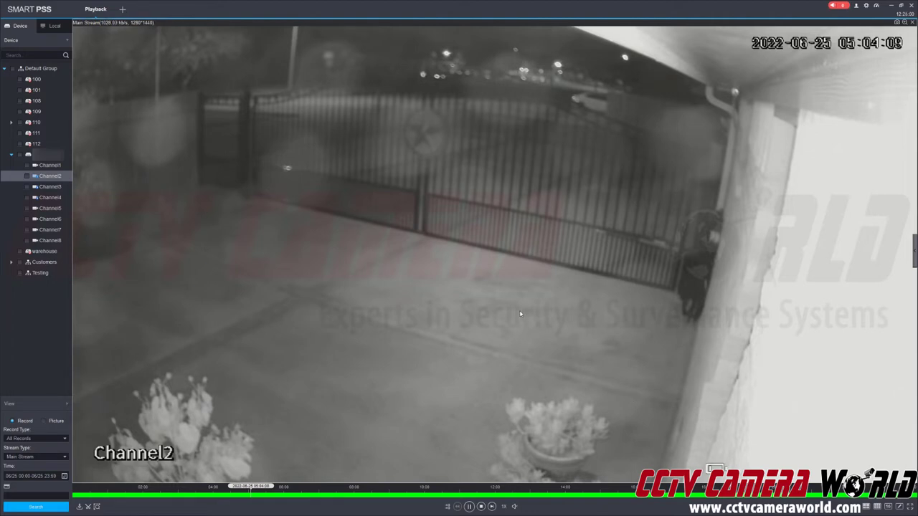
mouse_move(455, 189)
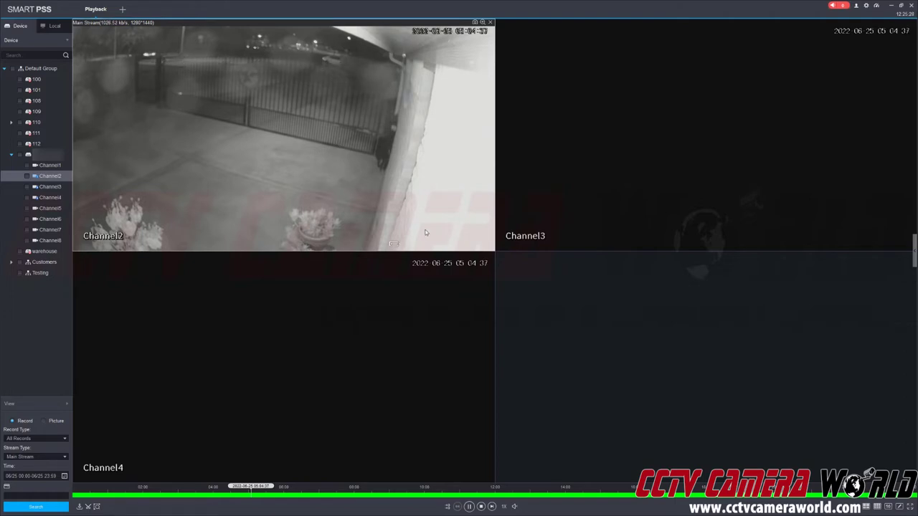
double_click(269, 144)
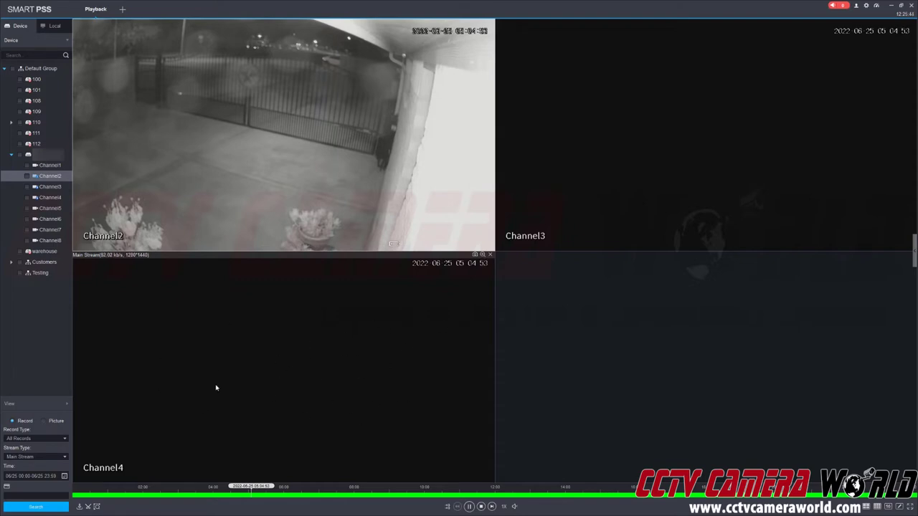
mouse_move(238, 405)
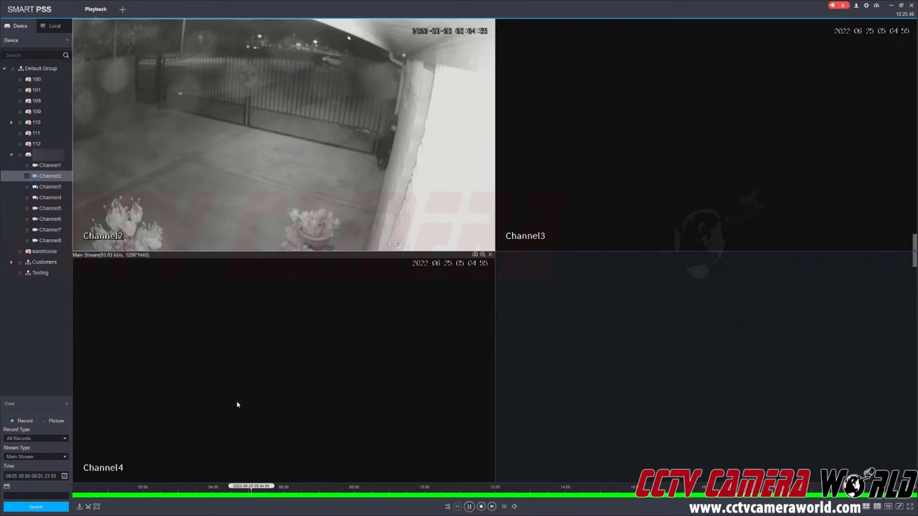
mouse_move(290, 432)
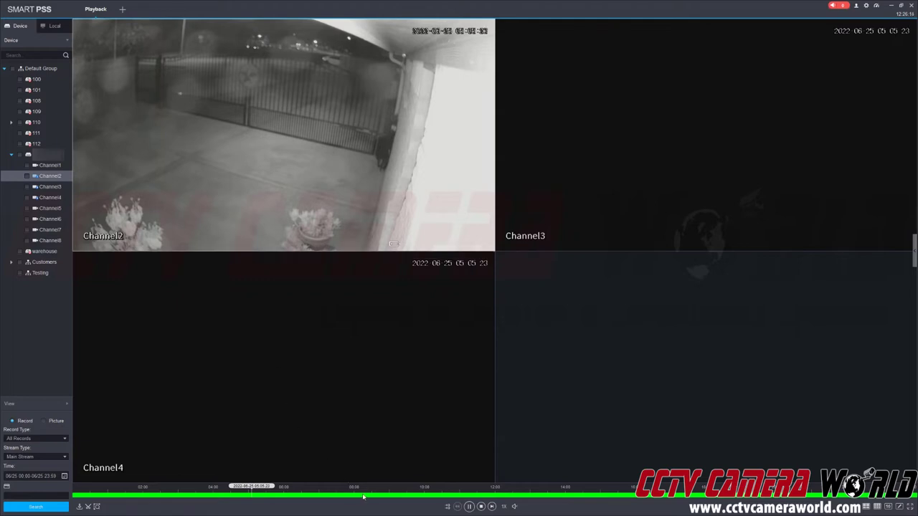
Jump playback to a daytime point showing the driveway gate and back patio in daylight.
left_click(341, 497)
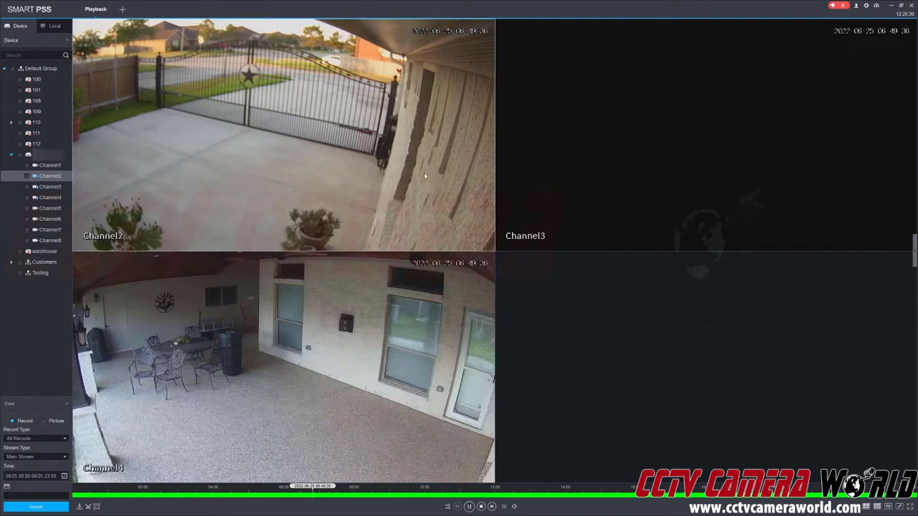
mouse_move(398, 229)
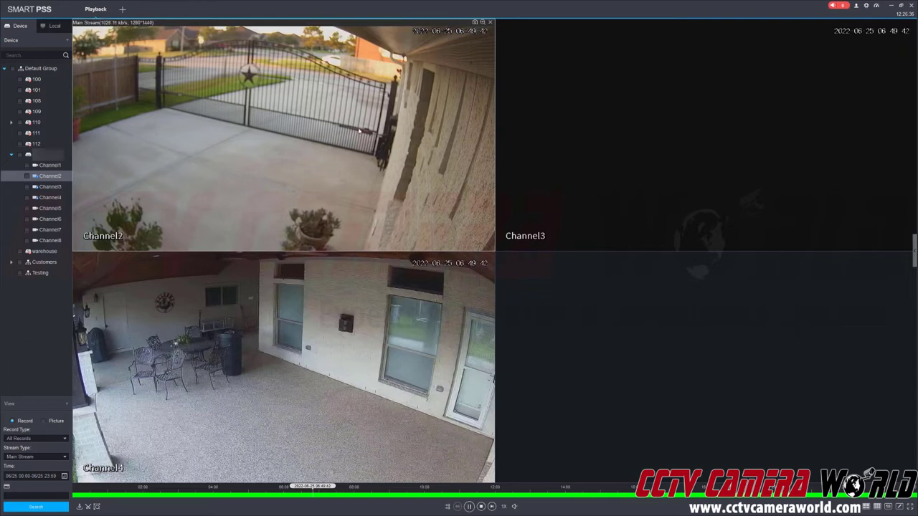
mouse_move(442, 226)
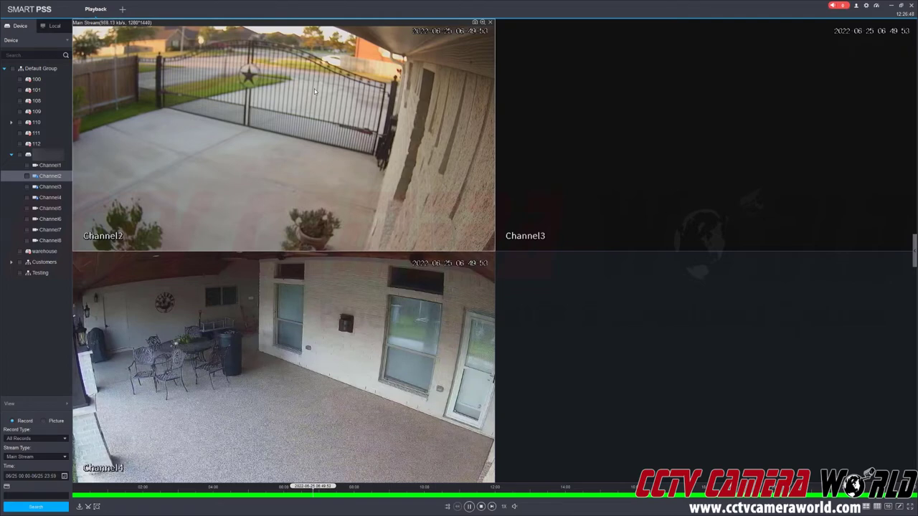
mouse_move(330, 186)
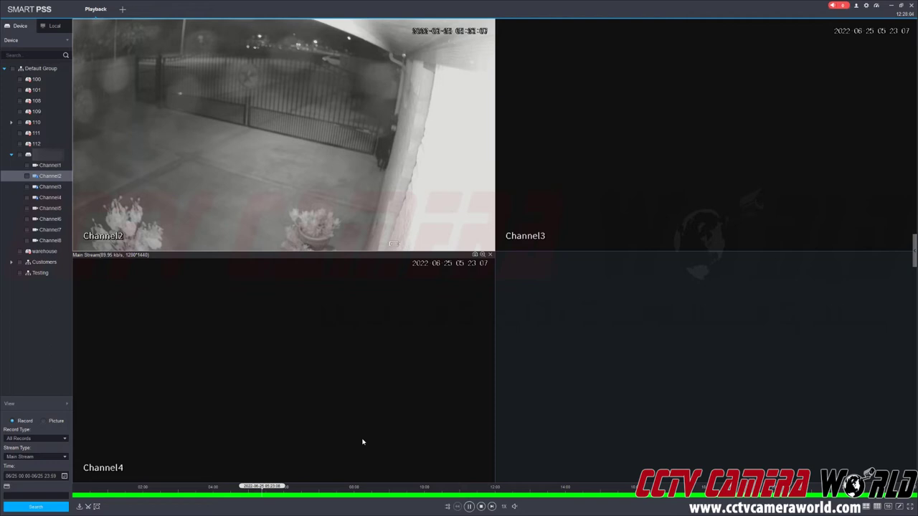
mouse_move(290, 396)
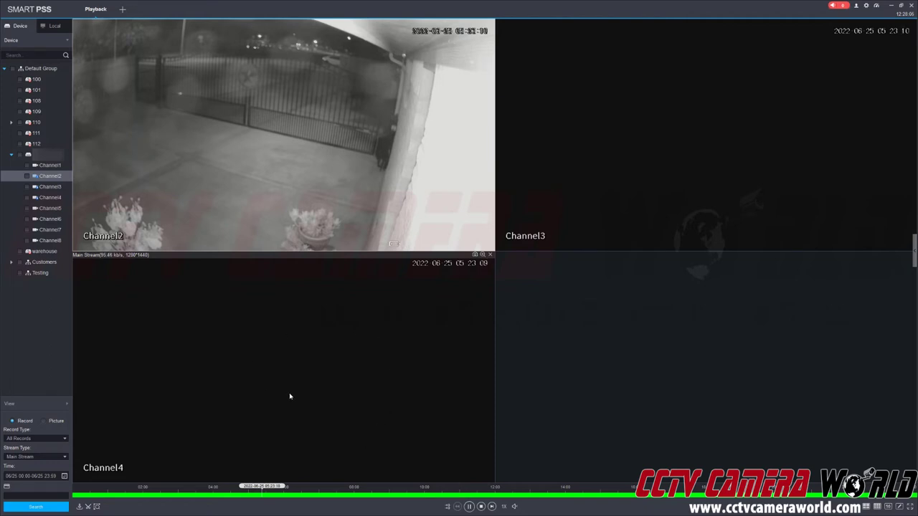
mouse_move(393, 302)
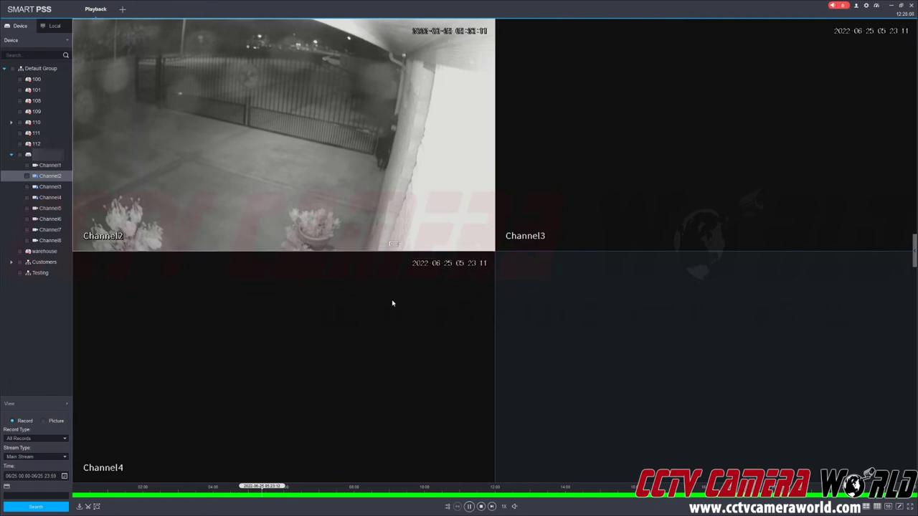
Jump playback to a night-time point on the timeline across the four-camera view.
left_click(304, 495)
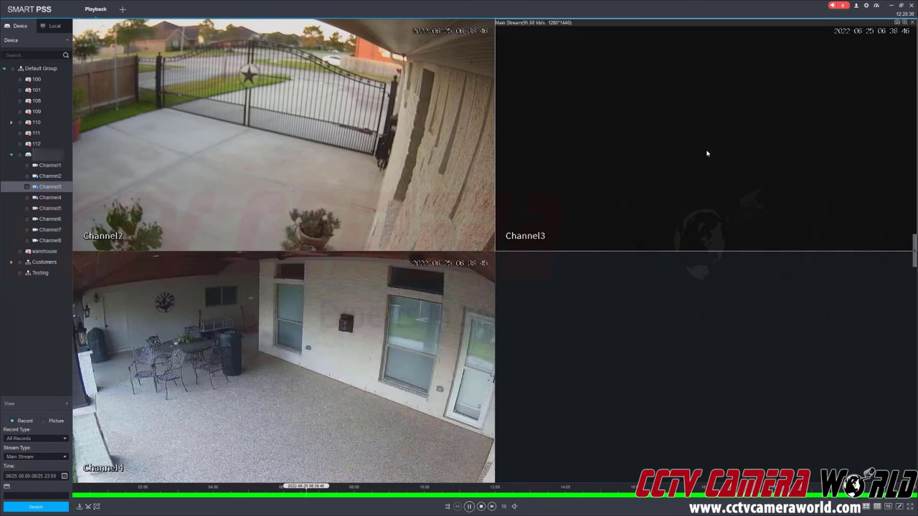
mouse_move(714, 155)
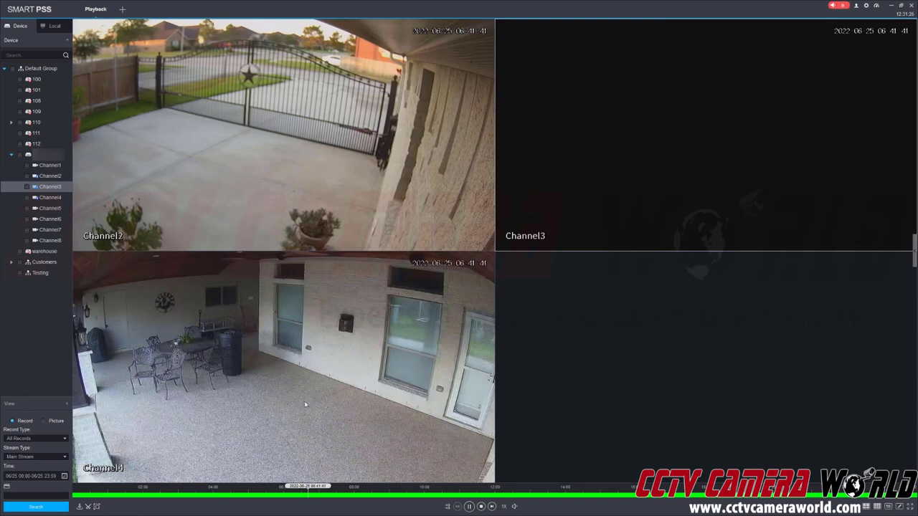
mouse_move(284, 367)
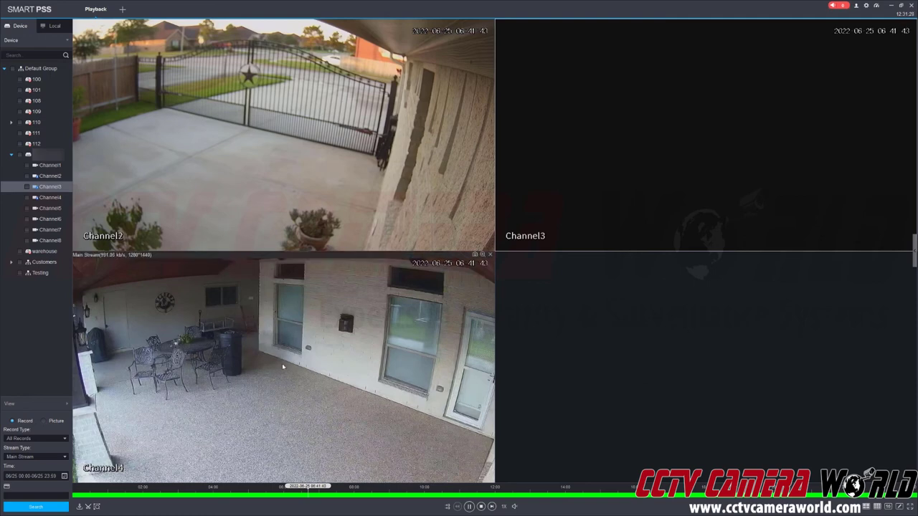